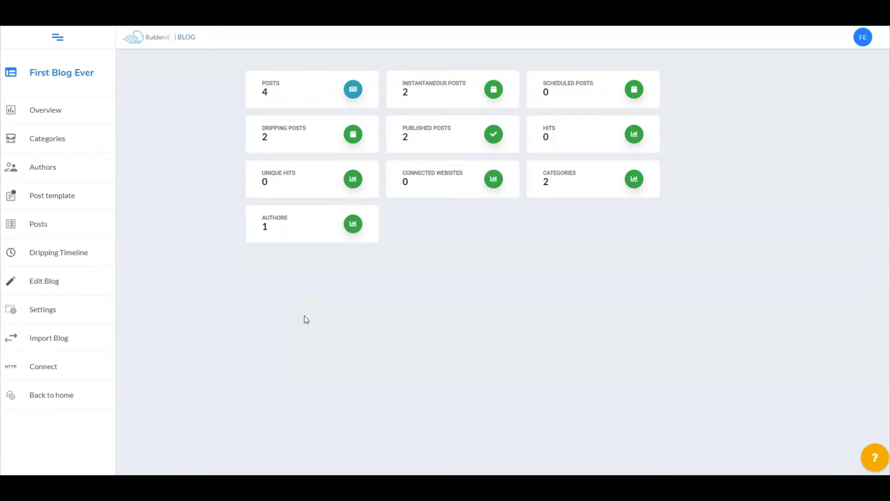
mouse_move(59, 99)
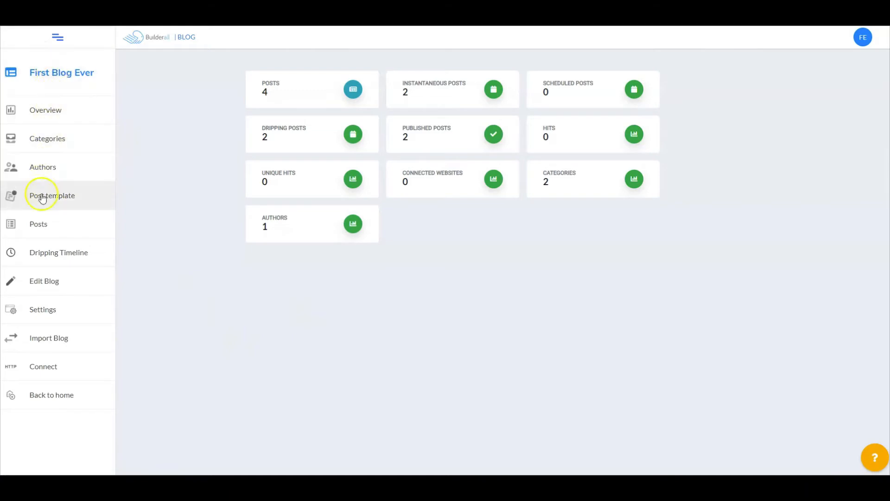
mouse_move(43, 309)
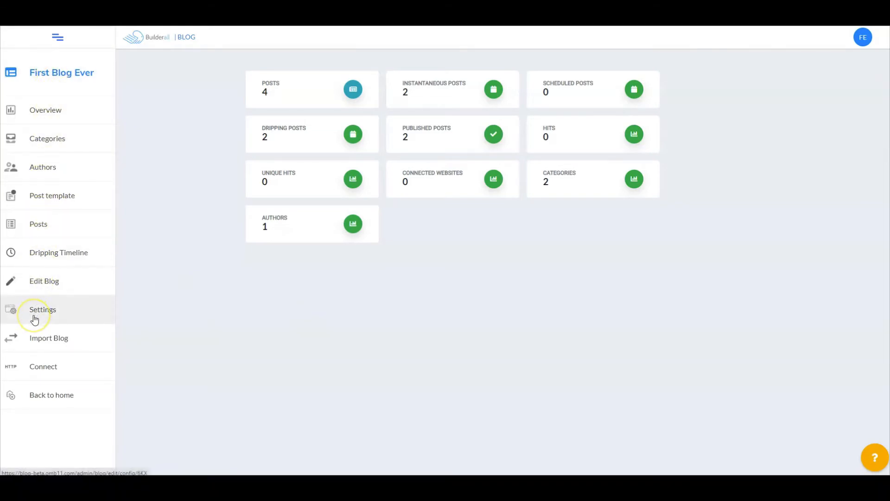
Show the First Blog Ever site's pages in Cheetah, listing only Home
click(51, 395)
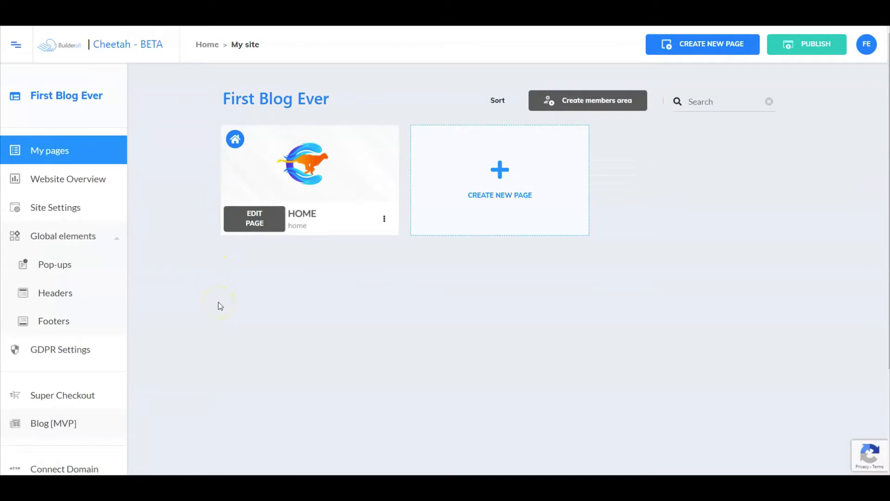
mouse_move(309, 135)
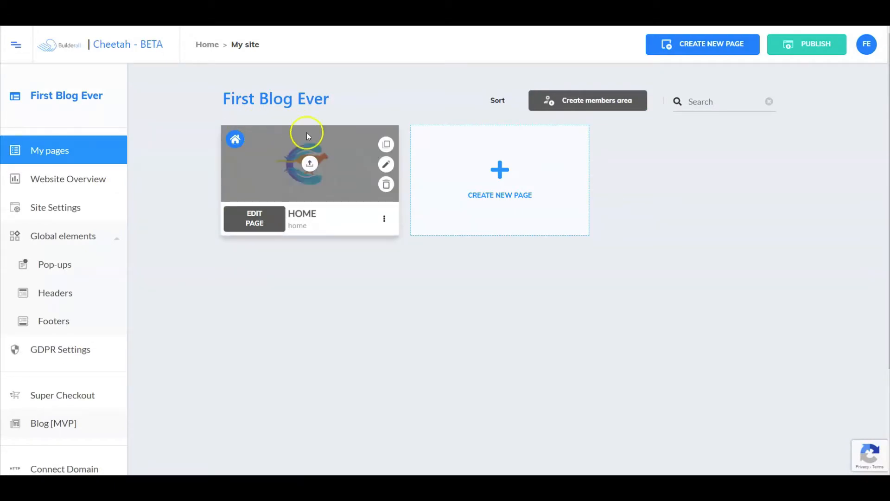
mouse_move(323, 144)
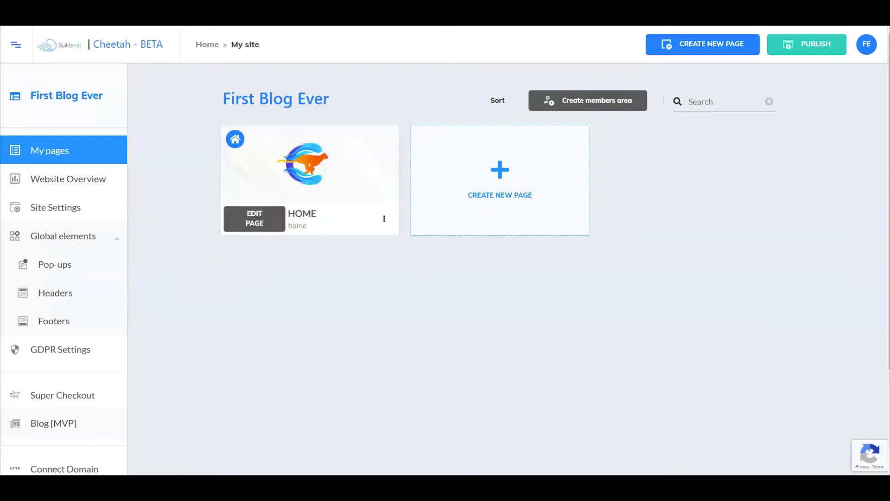
Return to the blog dashboard and open its website Connect page
click(53, 423)
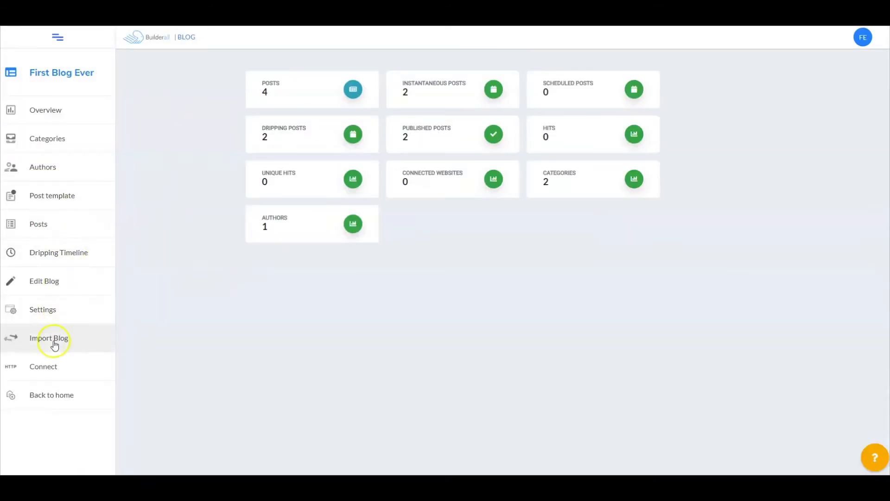
mouse_move(51, 195)
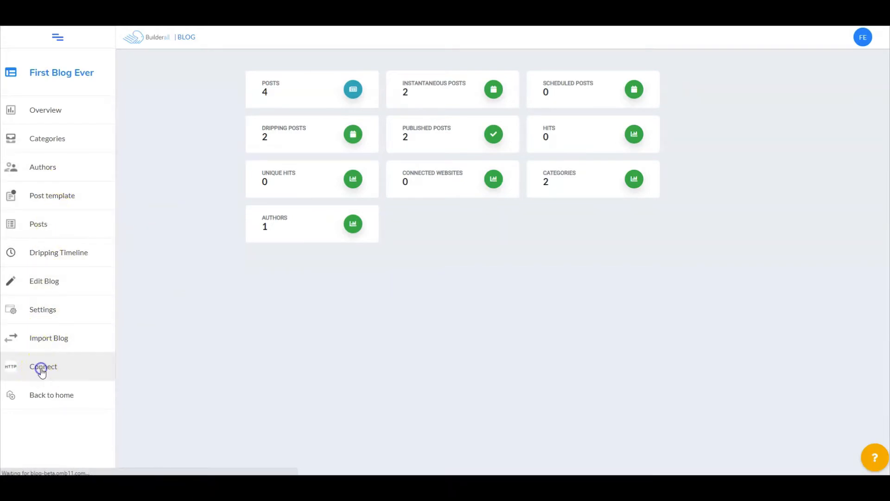
click(42, 366)
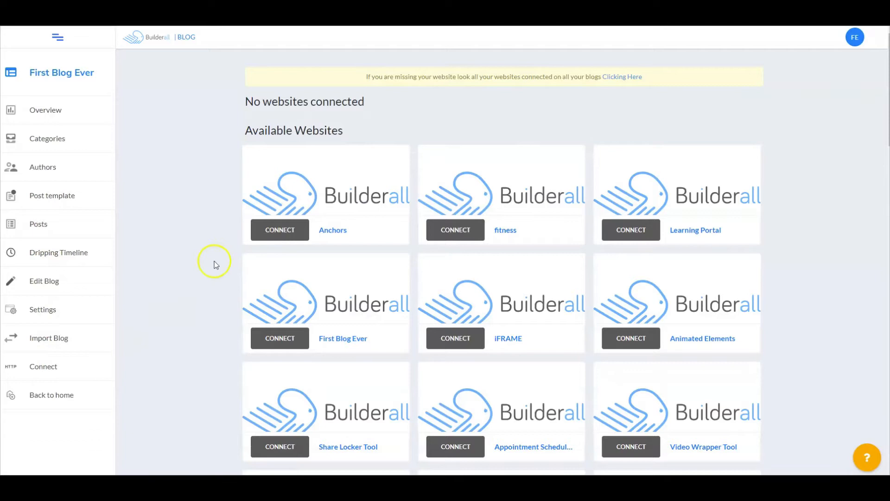
mouse_move(488, 204)
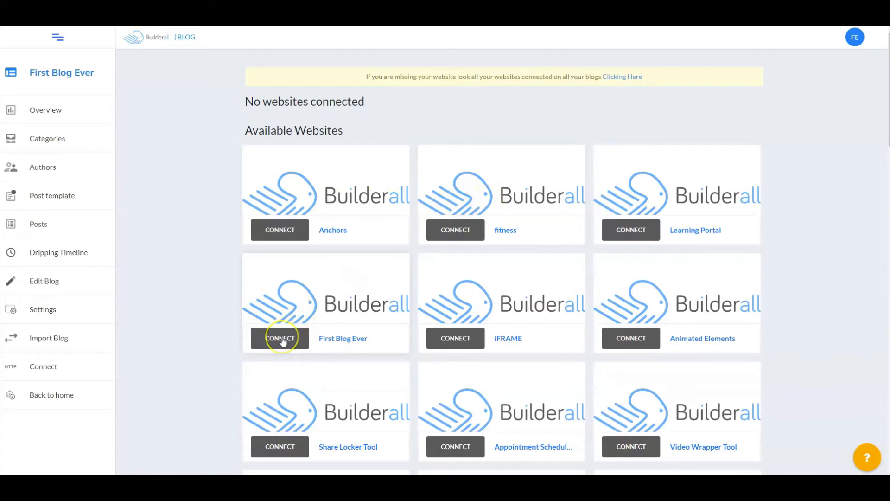
mouse_move(279, 338)
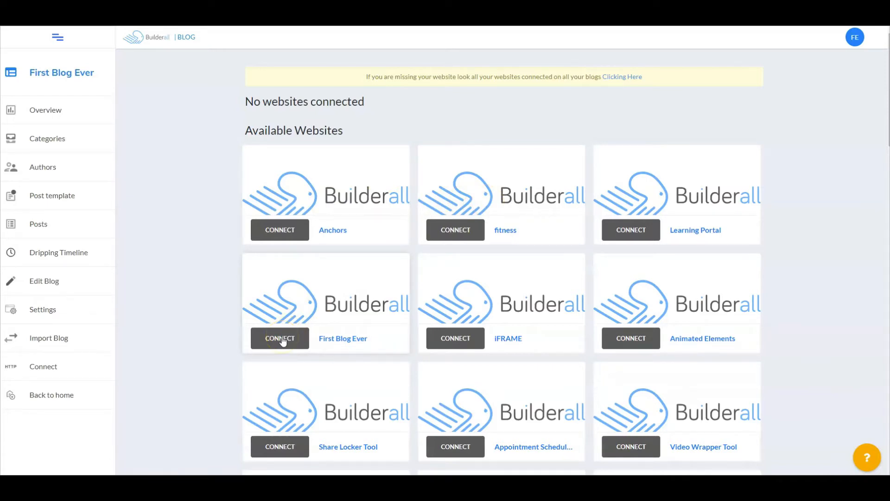
Connect the First Blog Ever website and select the designed template over blank
click(279, 338)
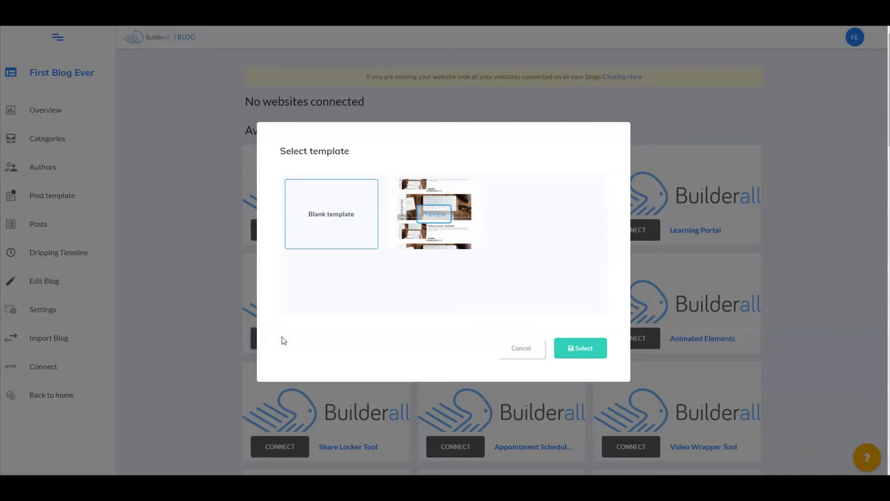
mouse_move(409, 256)
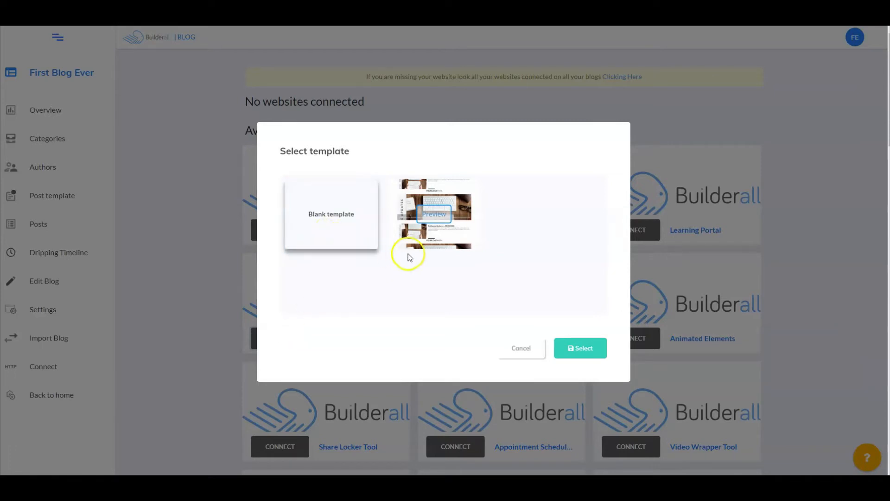
click(331, 213)
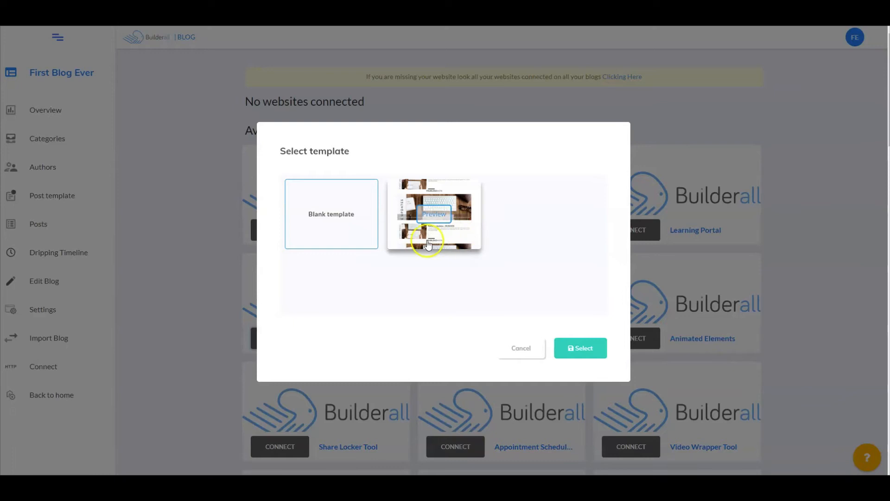
mouse_move(337, 232)
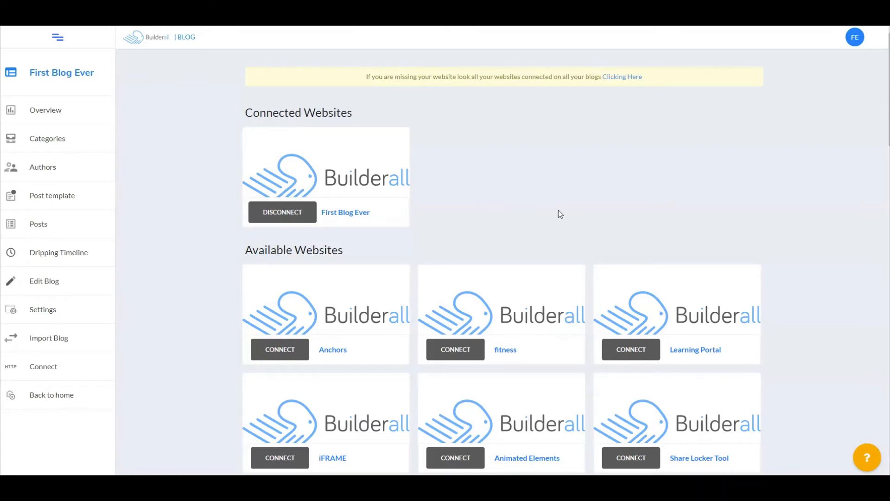
mouse_move(443, 205)
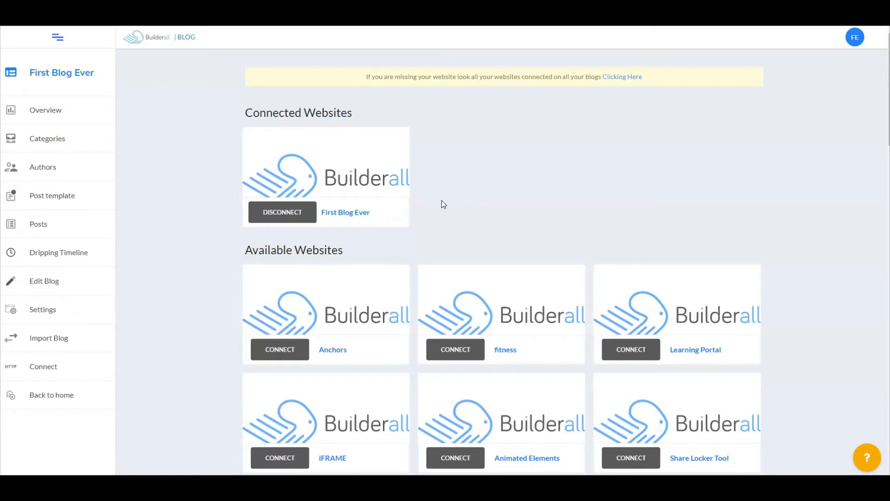
mouse_move(118, 257)
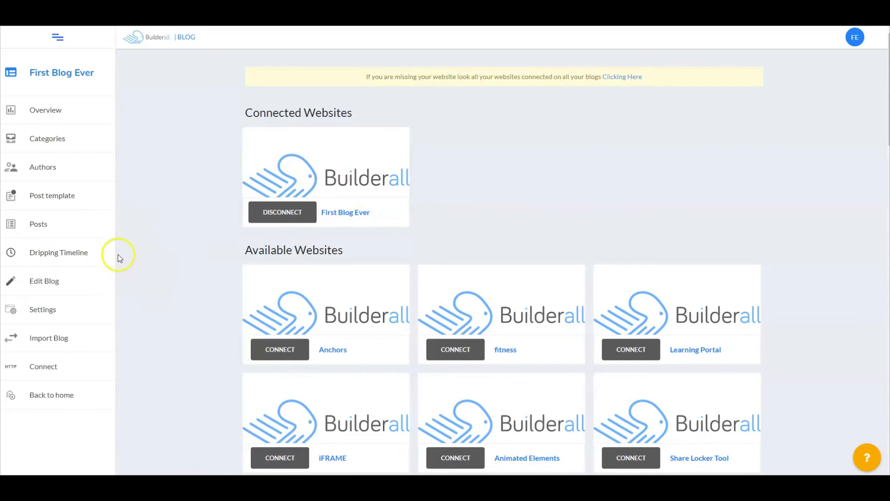
mouse_move(367, 222)
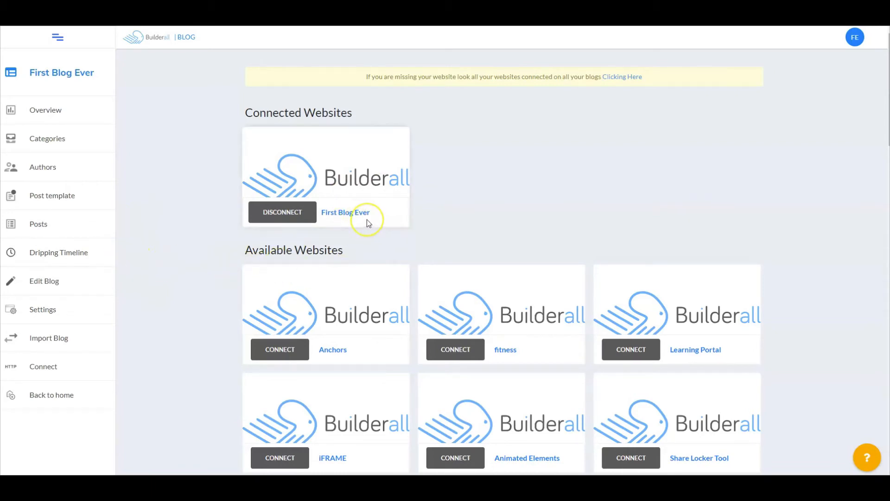
mouse_move(369, 235)
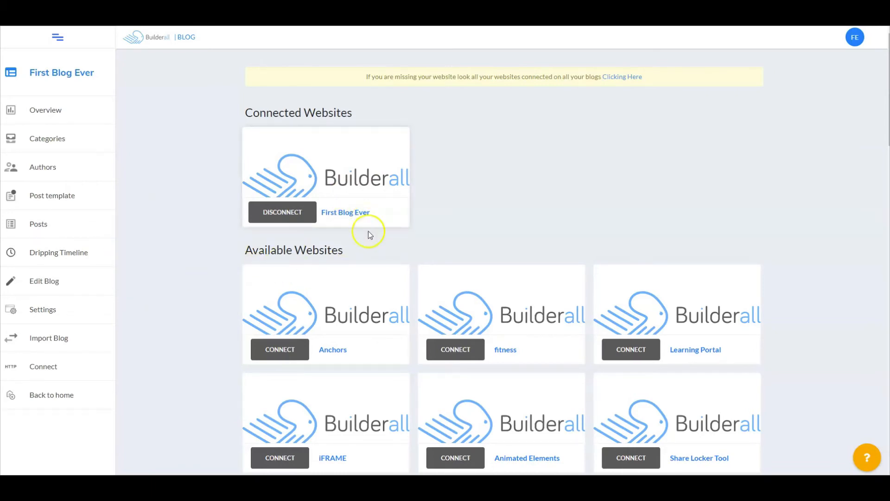
mouse_move(387, 248)
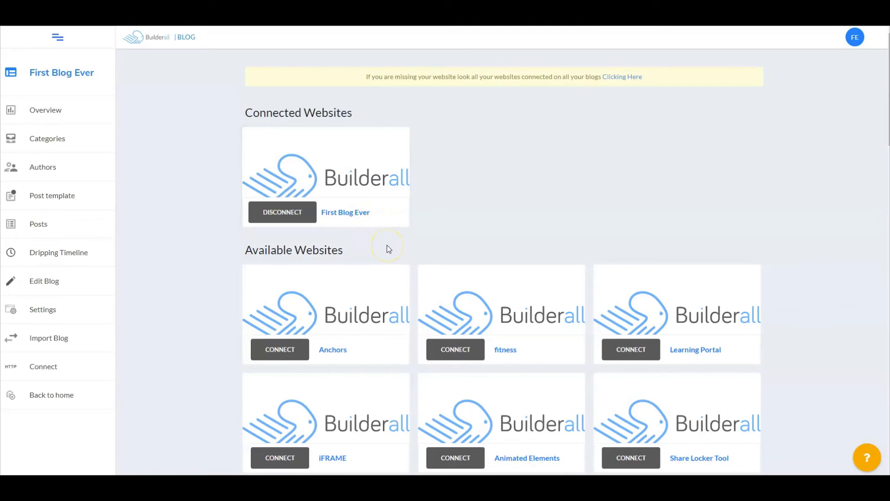
mouse_move(382, 278)
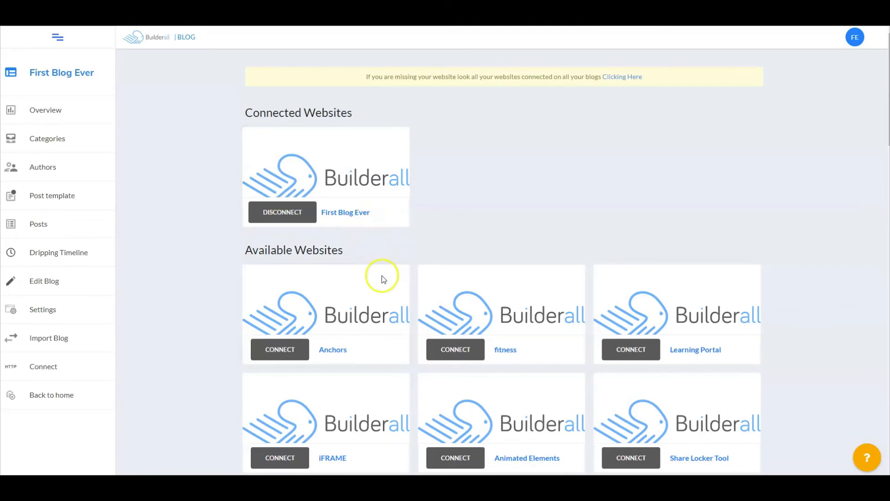
mouse_move(579, 425)
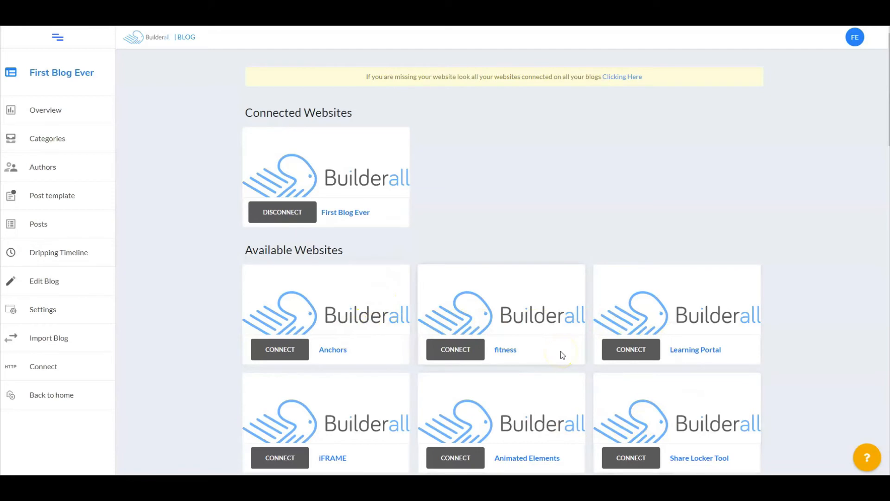
mouse_move(228, 261)
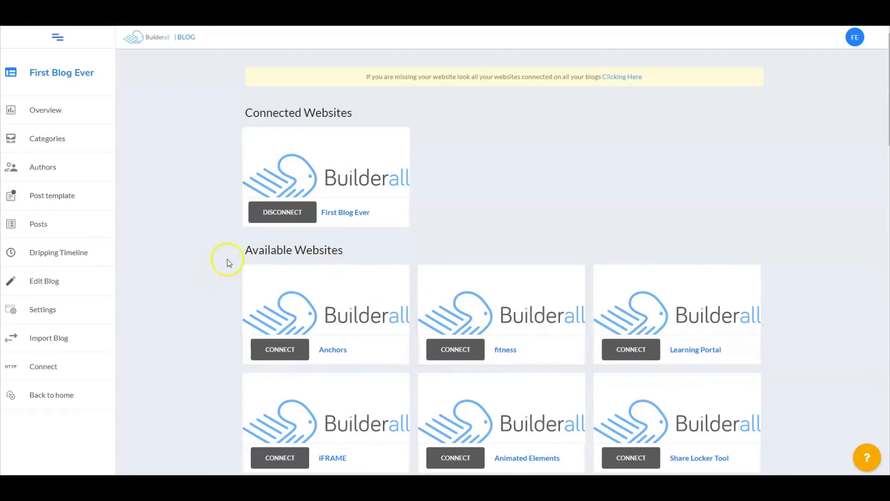
mouse_move(278, 307)
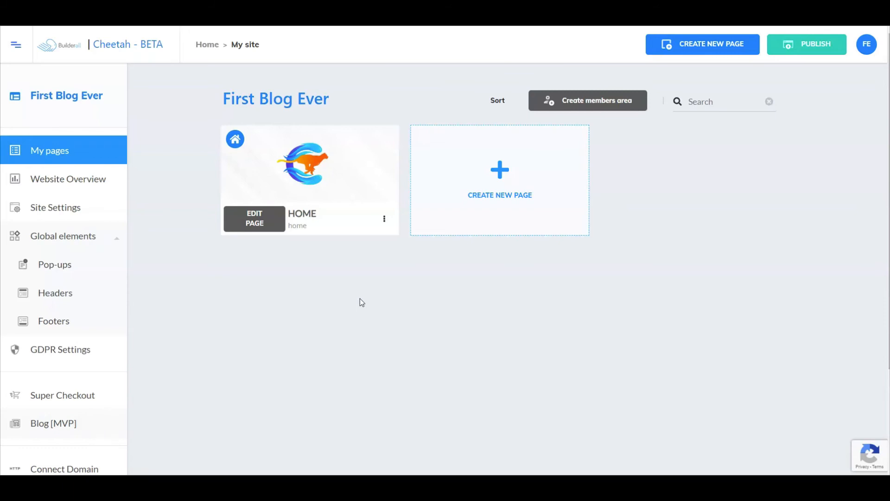
Reload the Cheetah pages list so Blog feed and Blog post appear
right_click(632, 170)
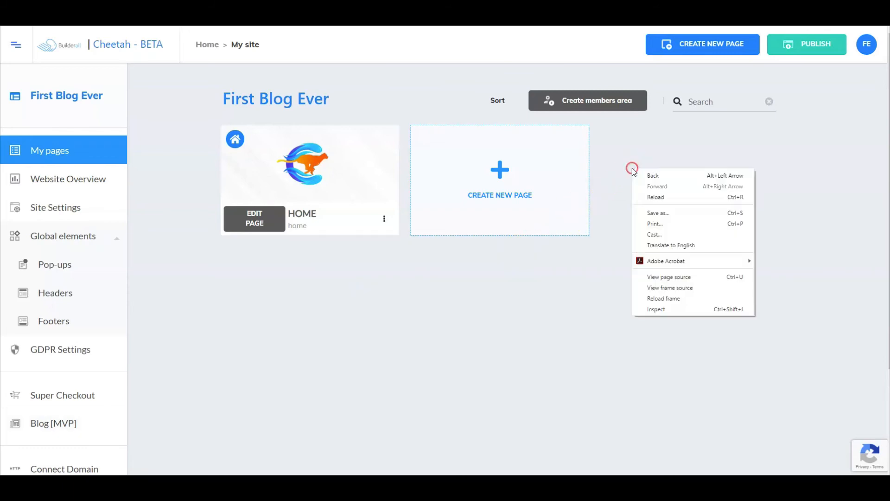
mouse_move(656, 196)
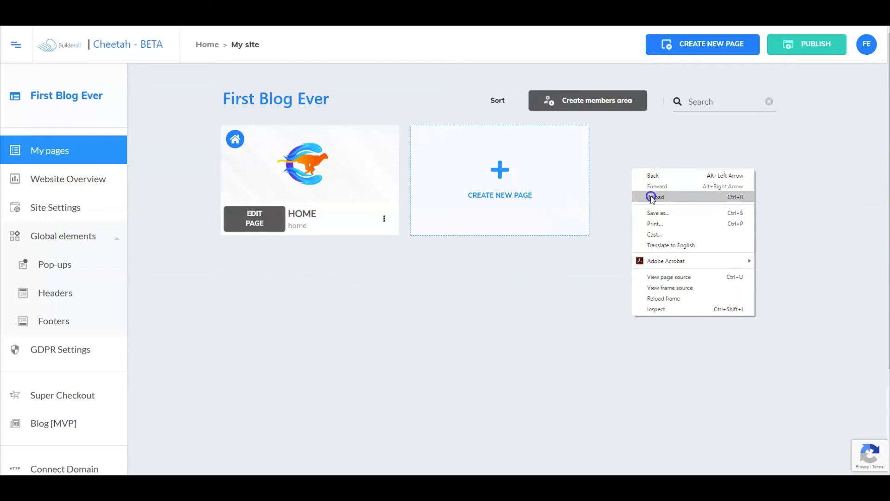
click(655, 197)
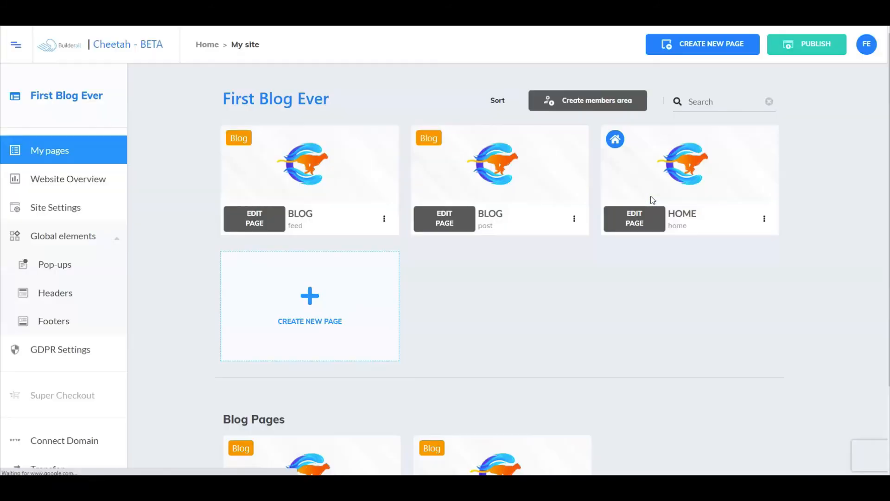